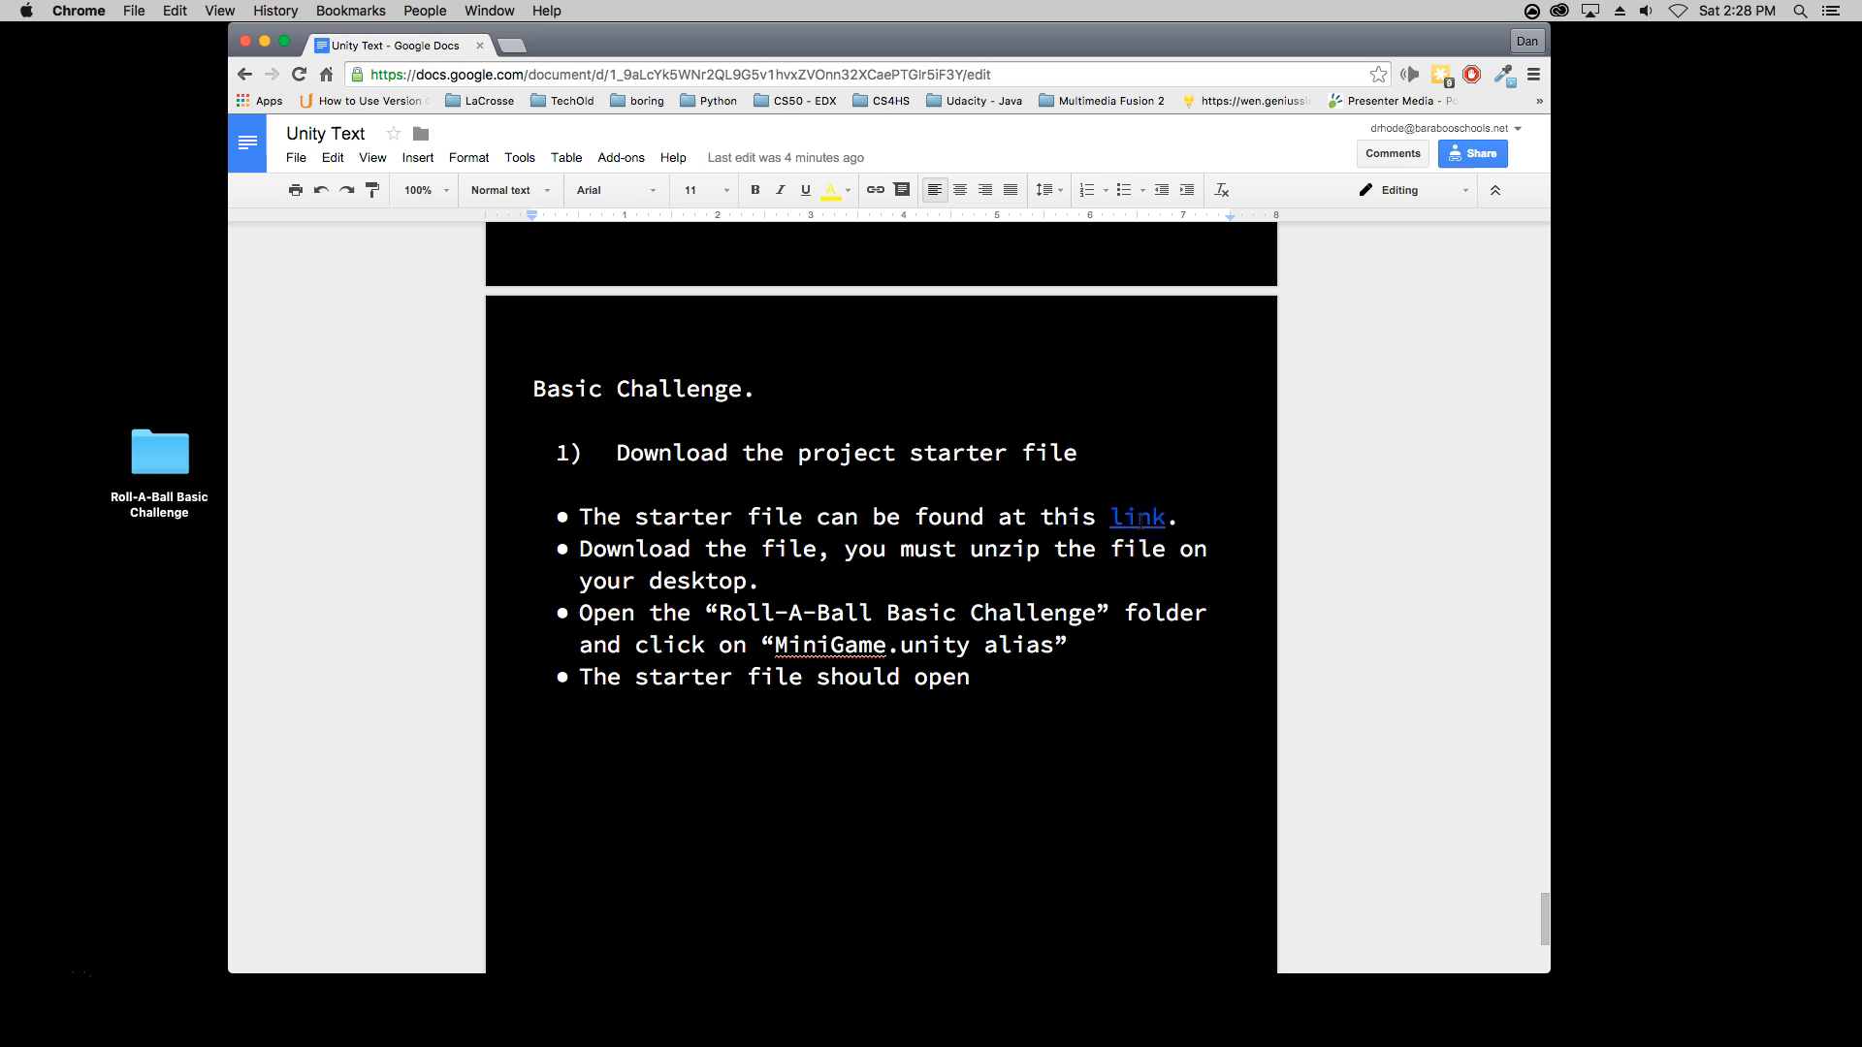
Download Roll-A-Ball Basic.zip from the Drive link in the instructions doc.
left_click(1136, 516)
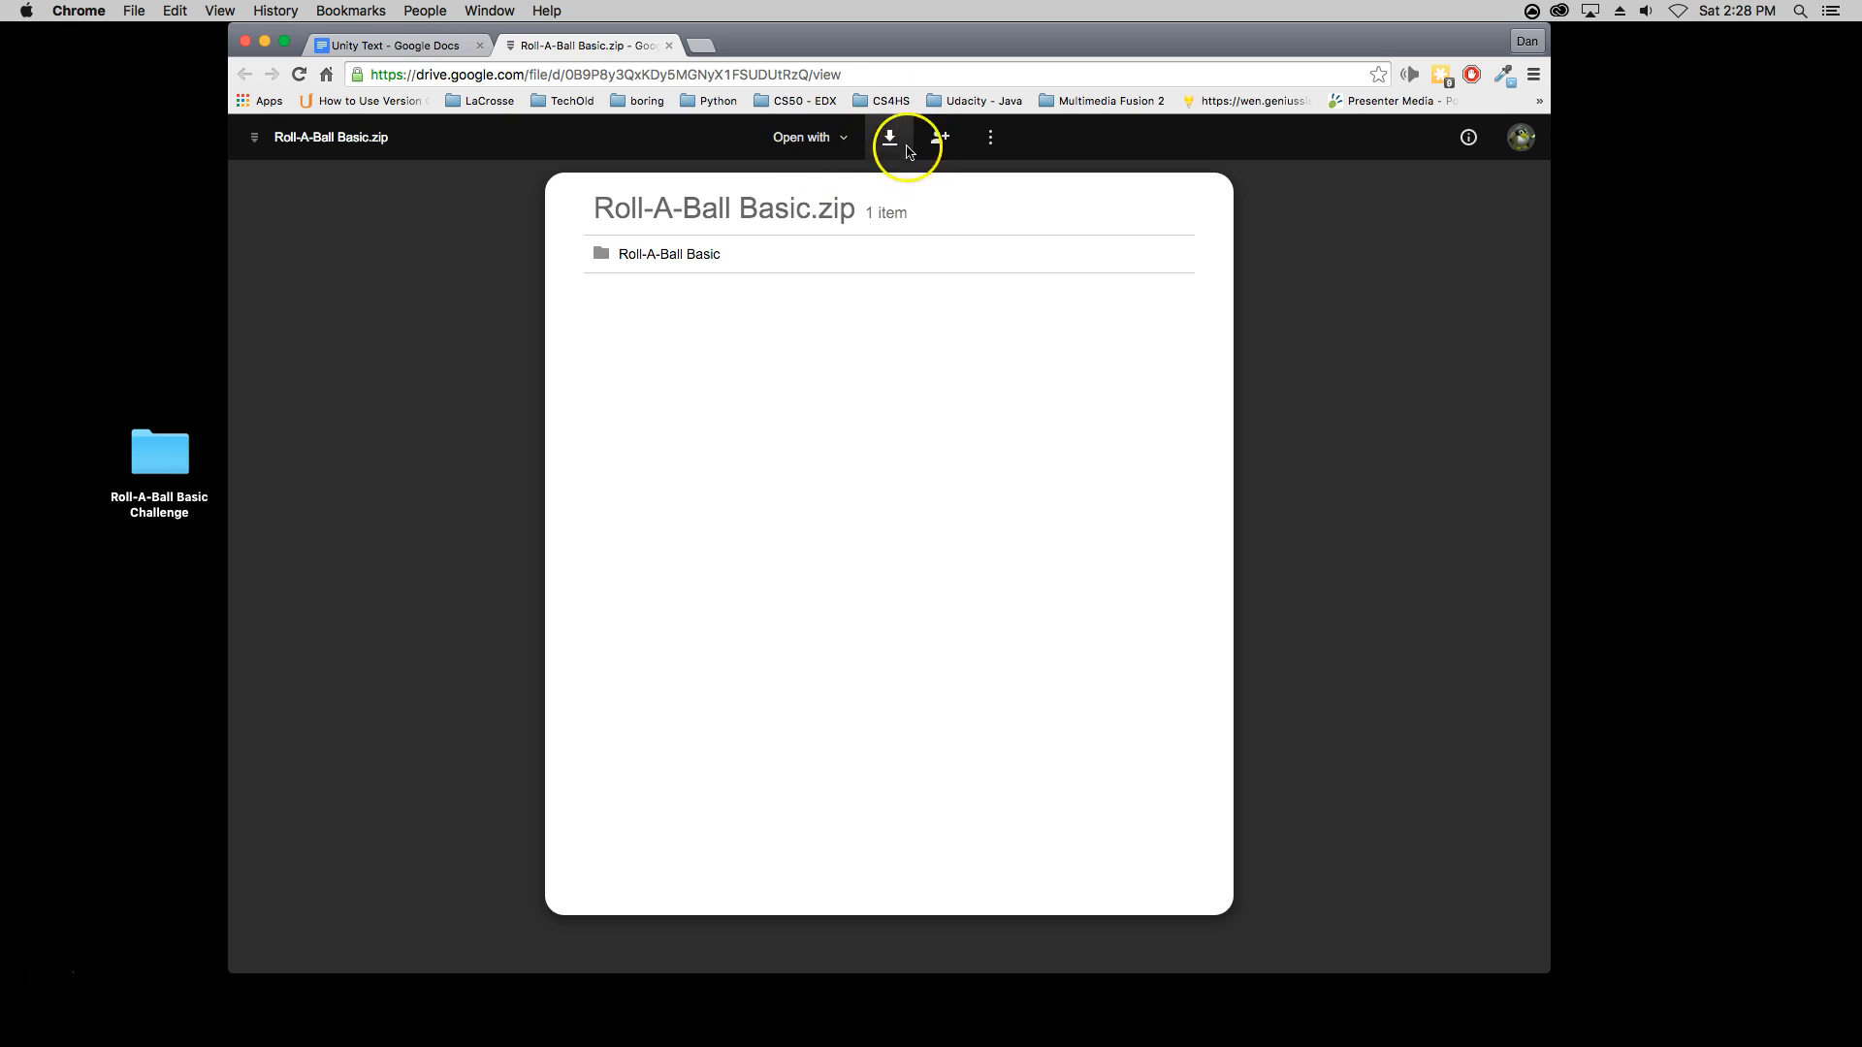
left_click(888, 136)
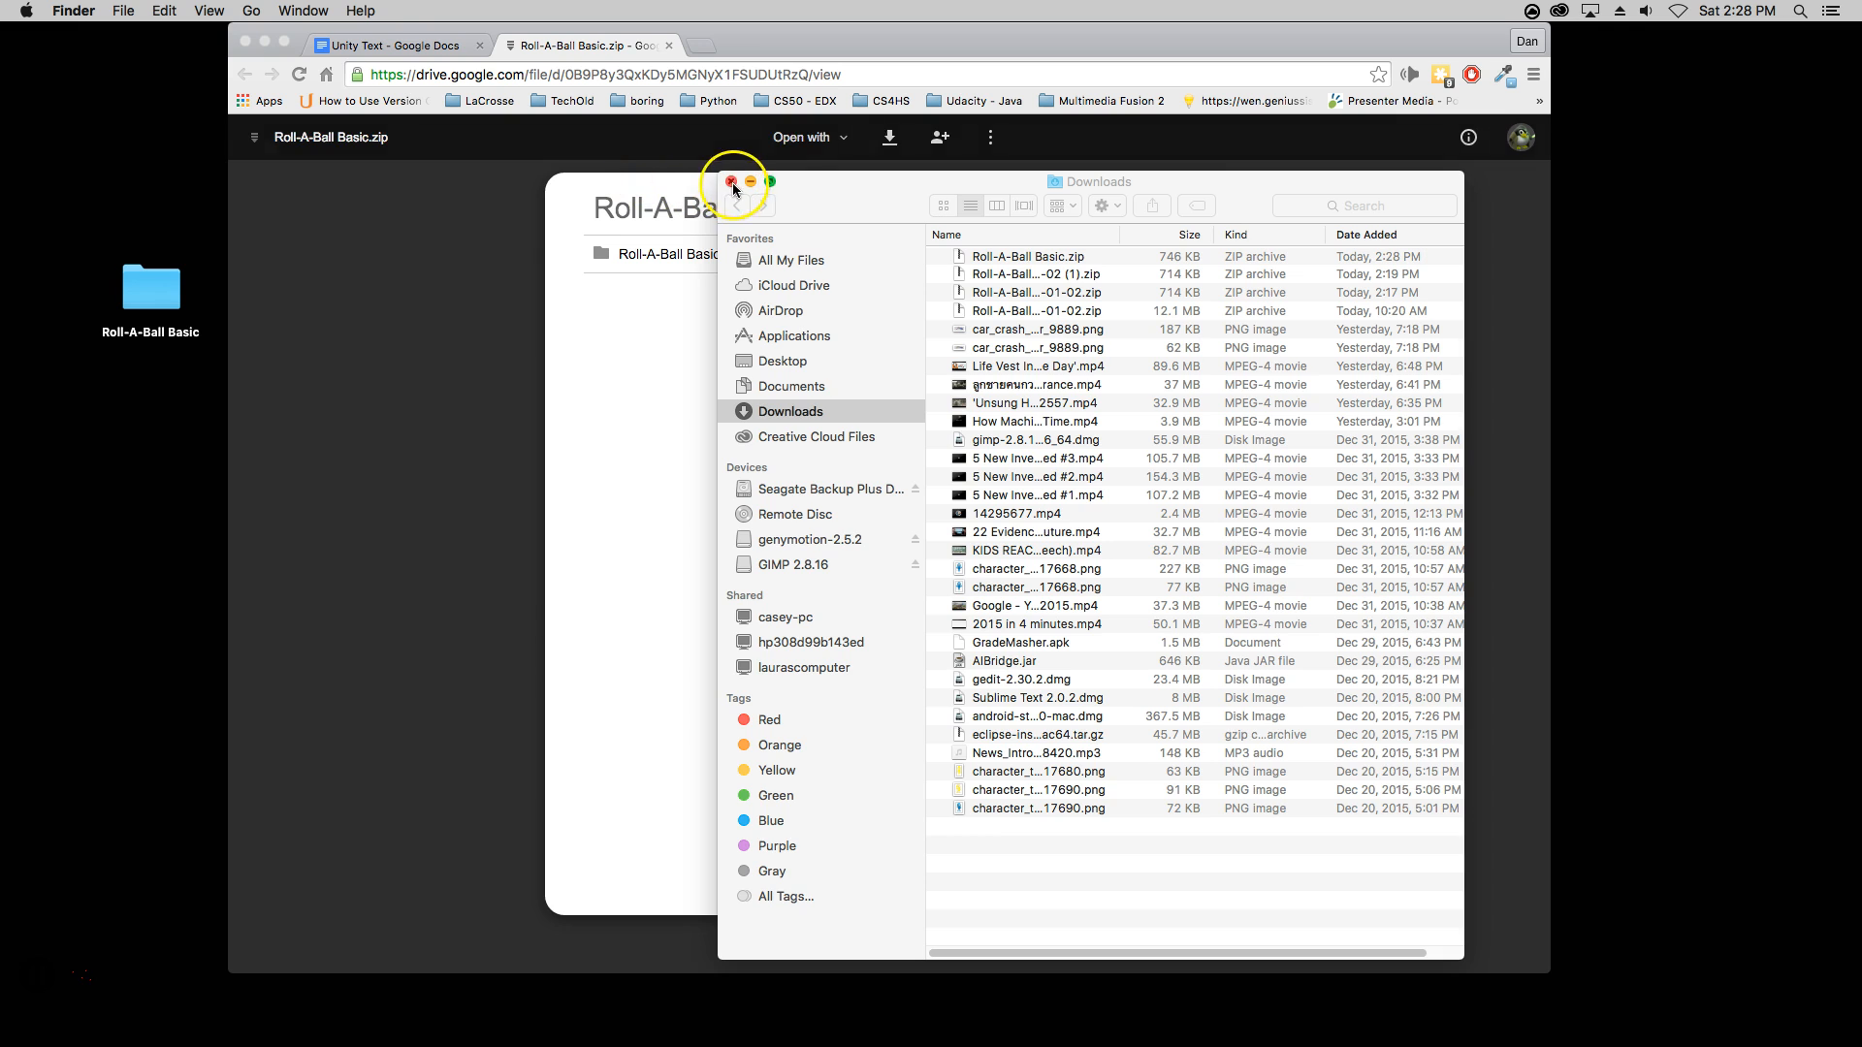
Dismiss the Downloads window and launch the unzipped Roll-A-Ball Basic folder from the desktop.
left_click(732, 182)
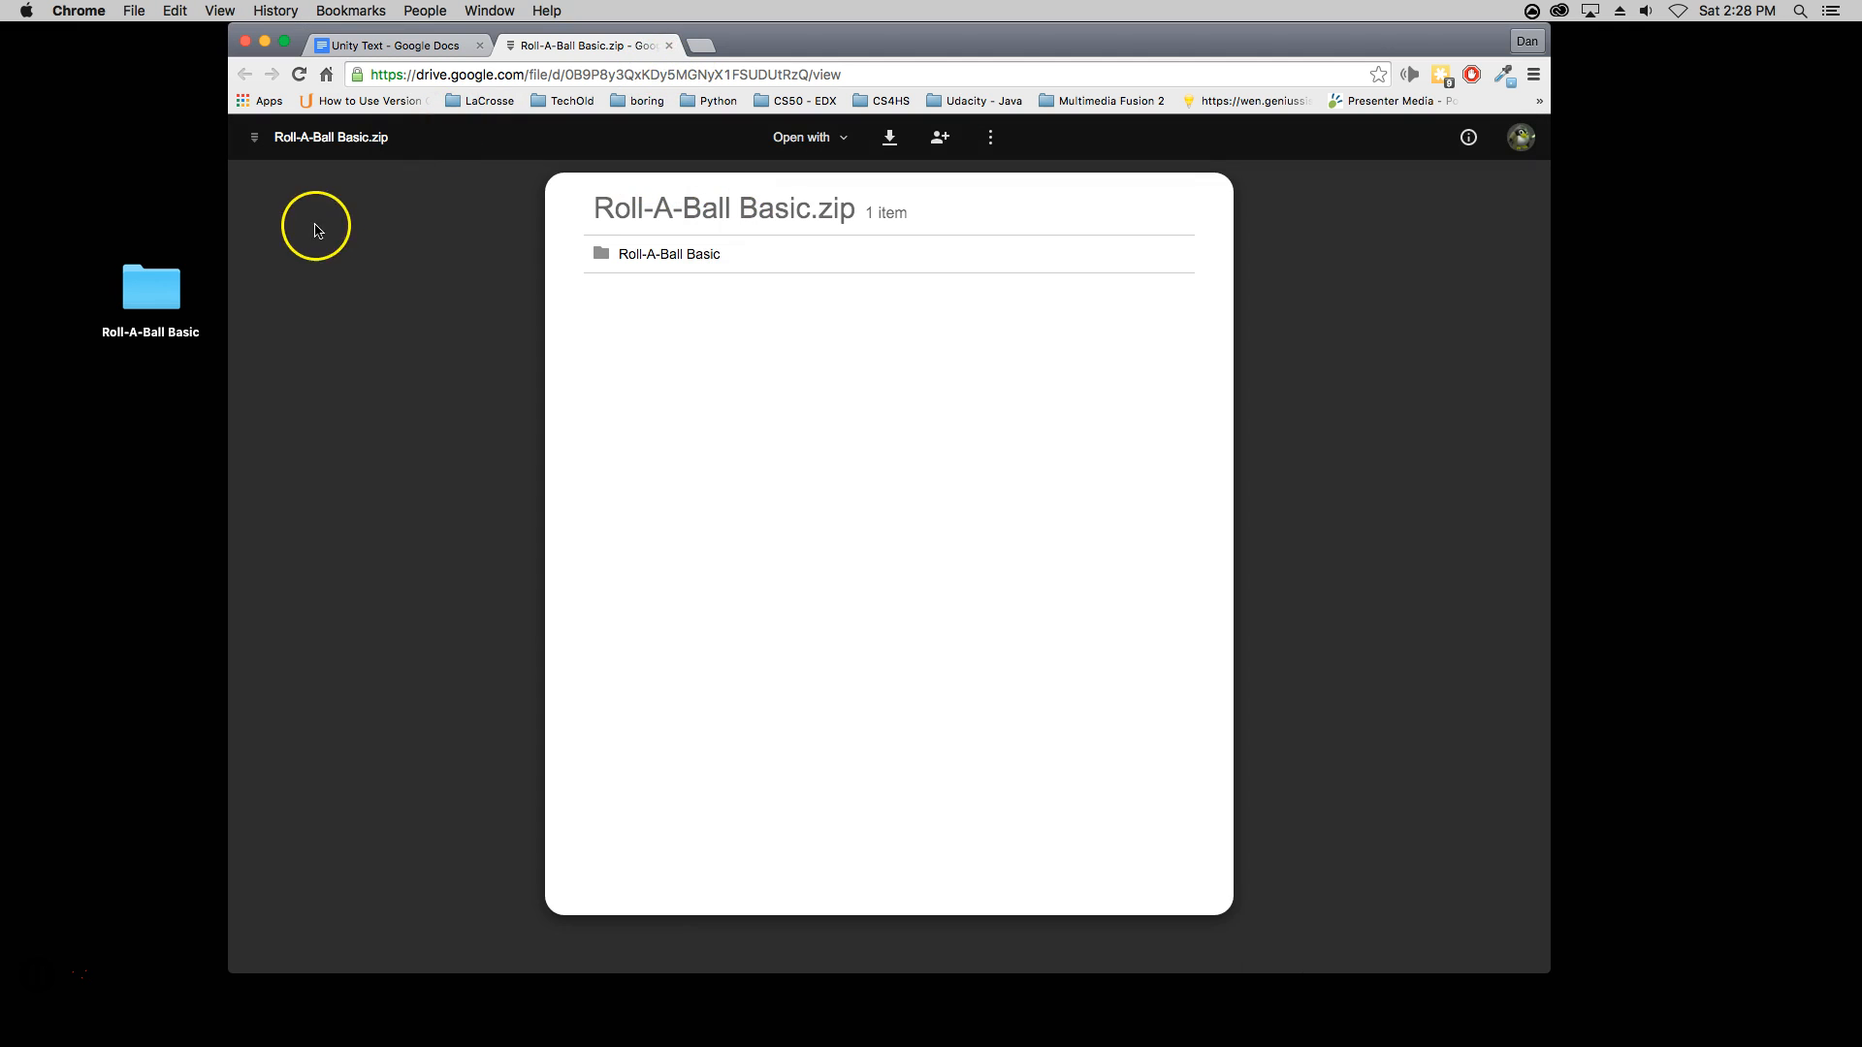
double_click(150, 285)
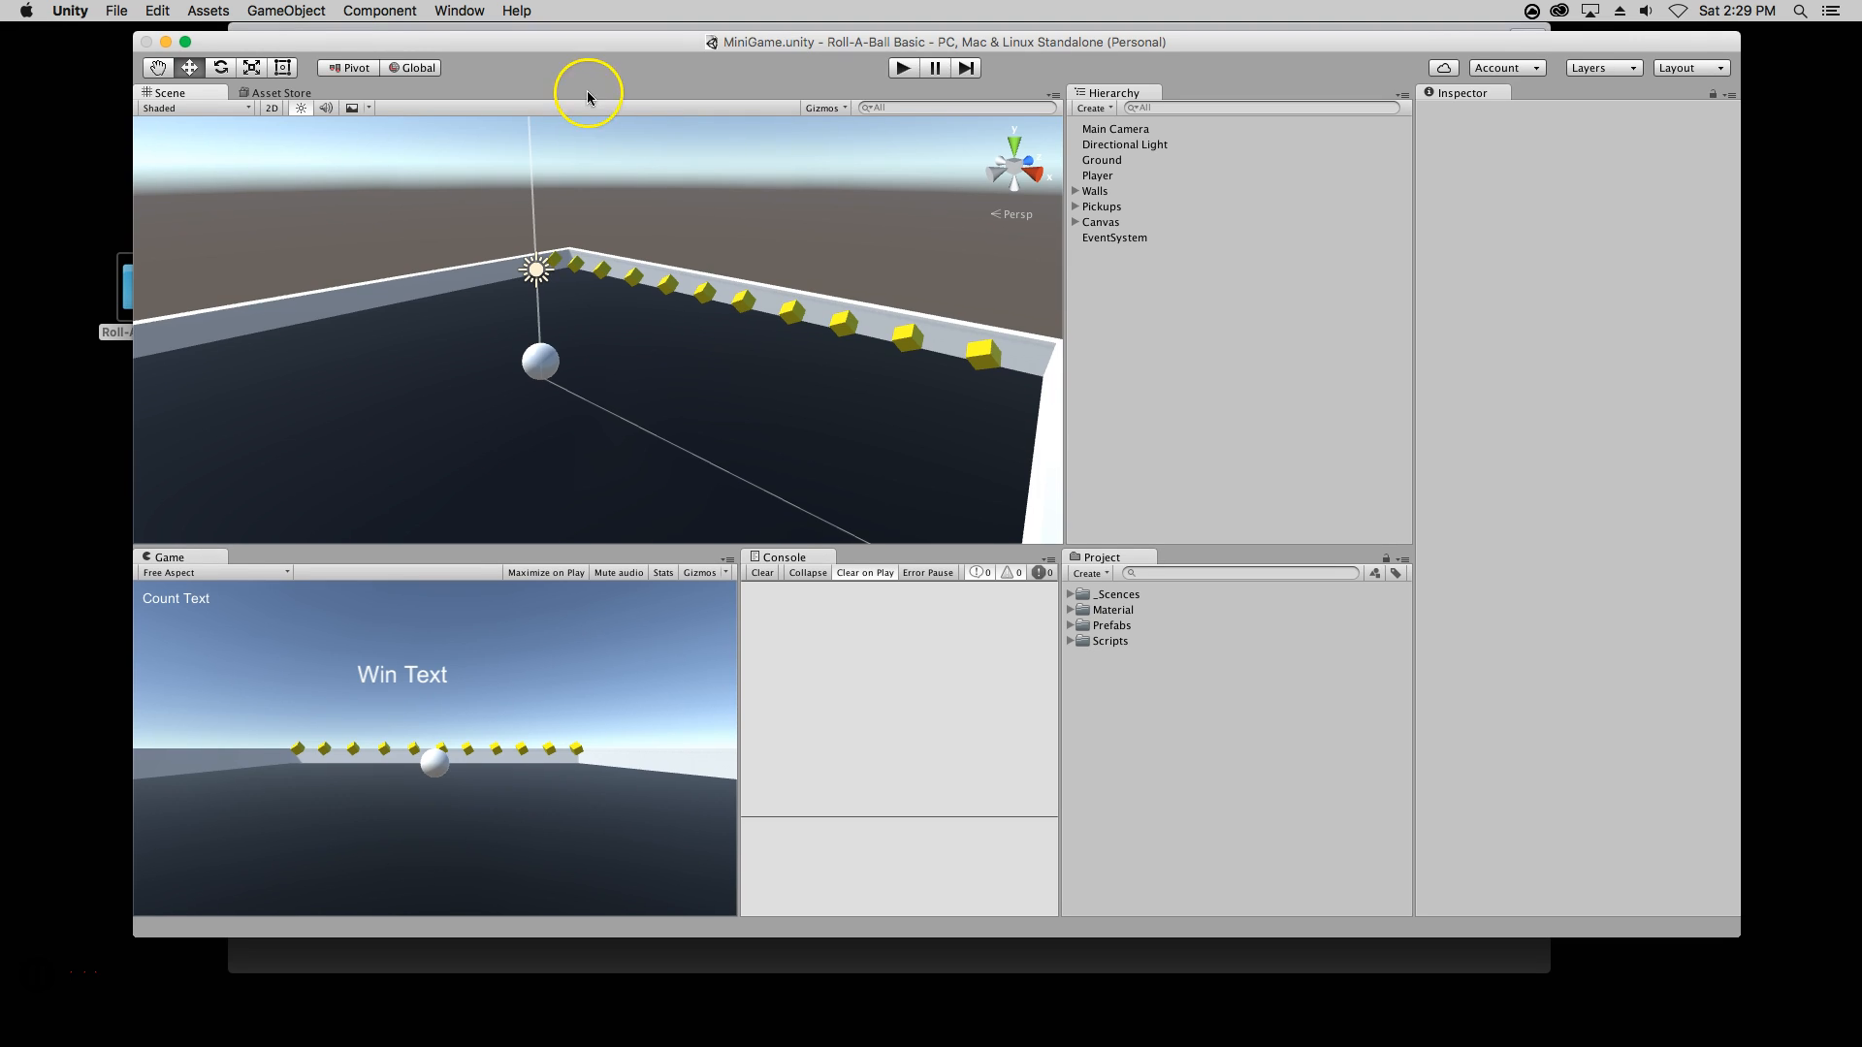
mouse_move(425, 107)
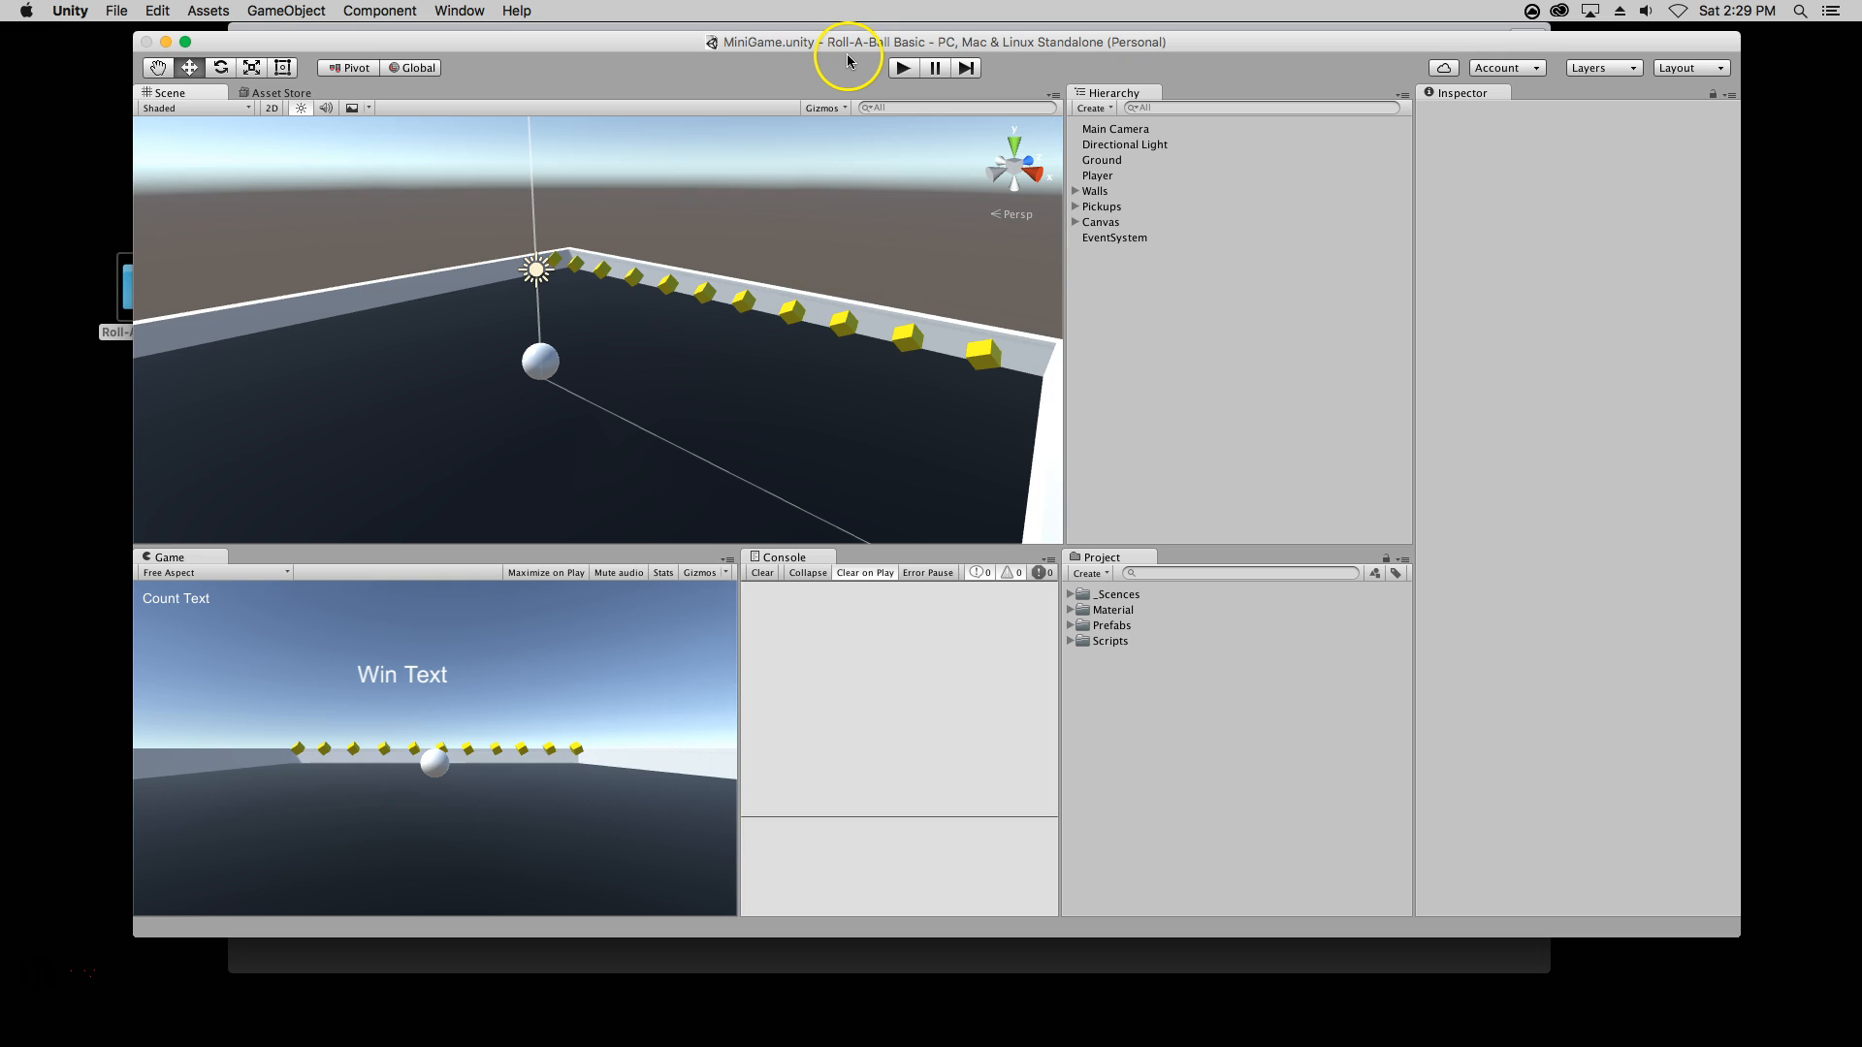
mouse_move(25, 770)
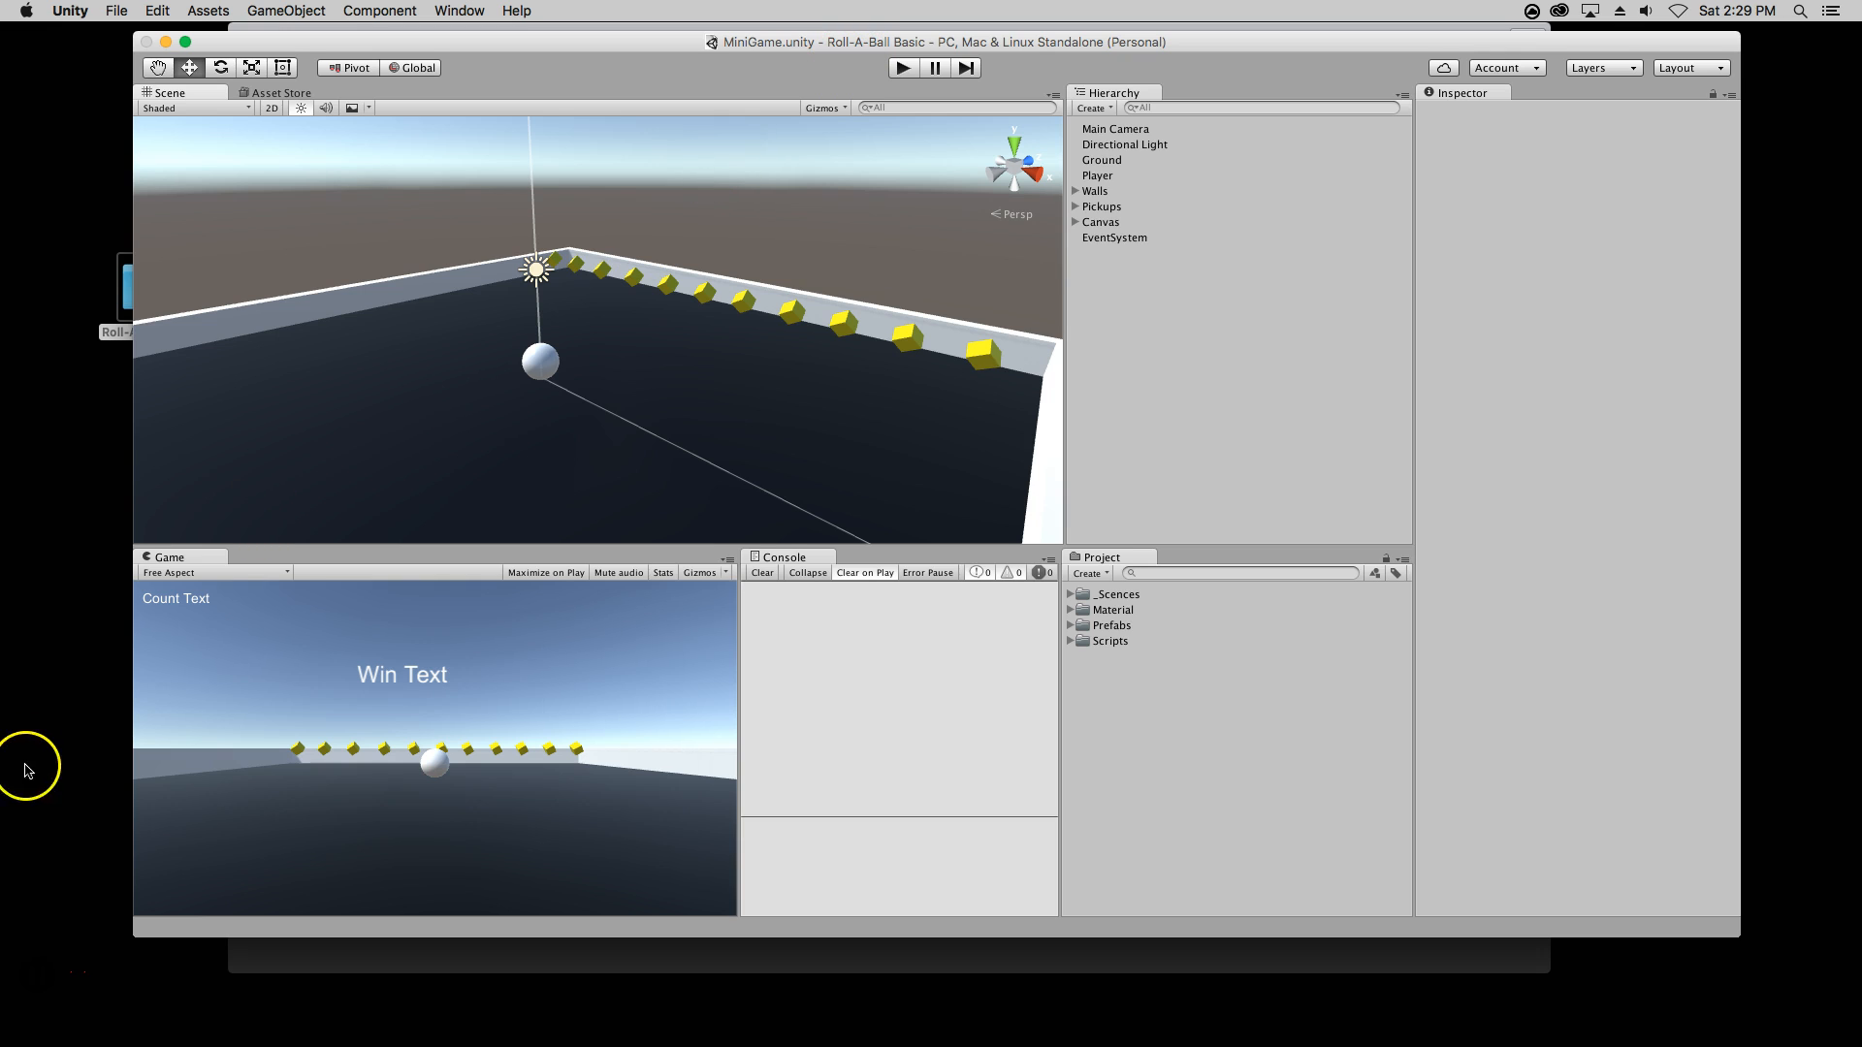